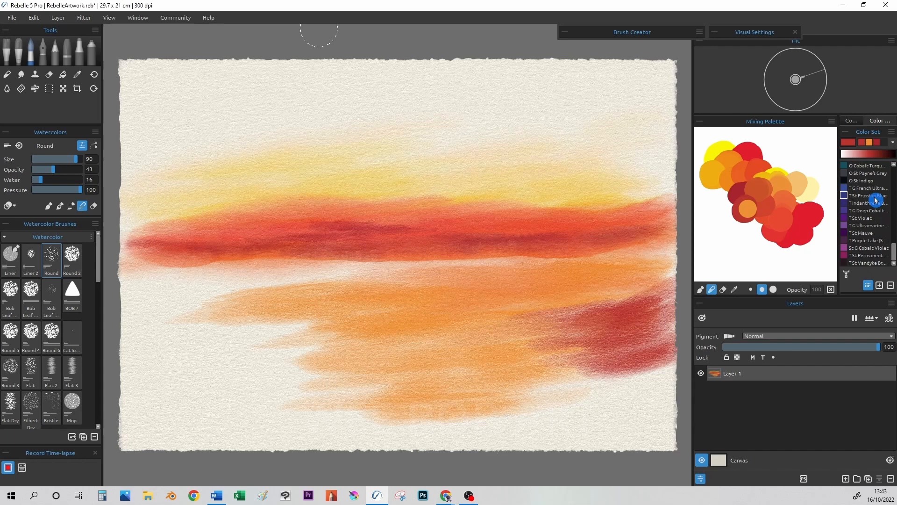
Pick a deep blue from the Color Set and dab it onto the mixing palette
left_click(870, 173)
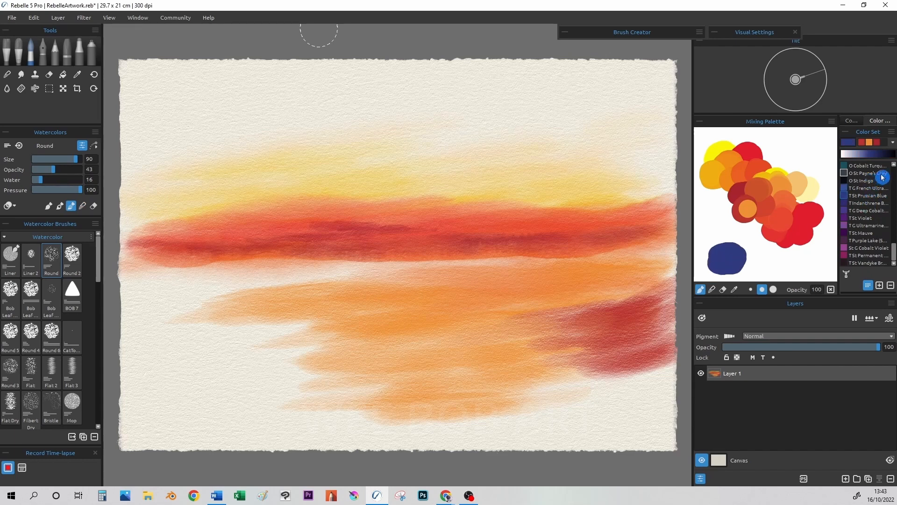